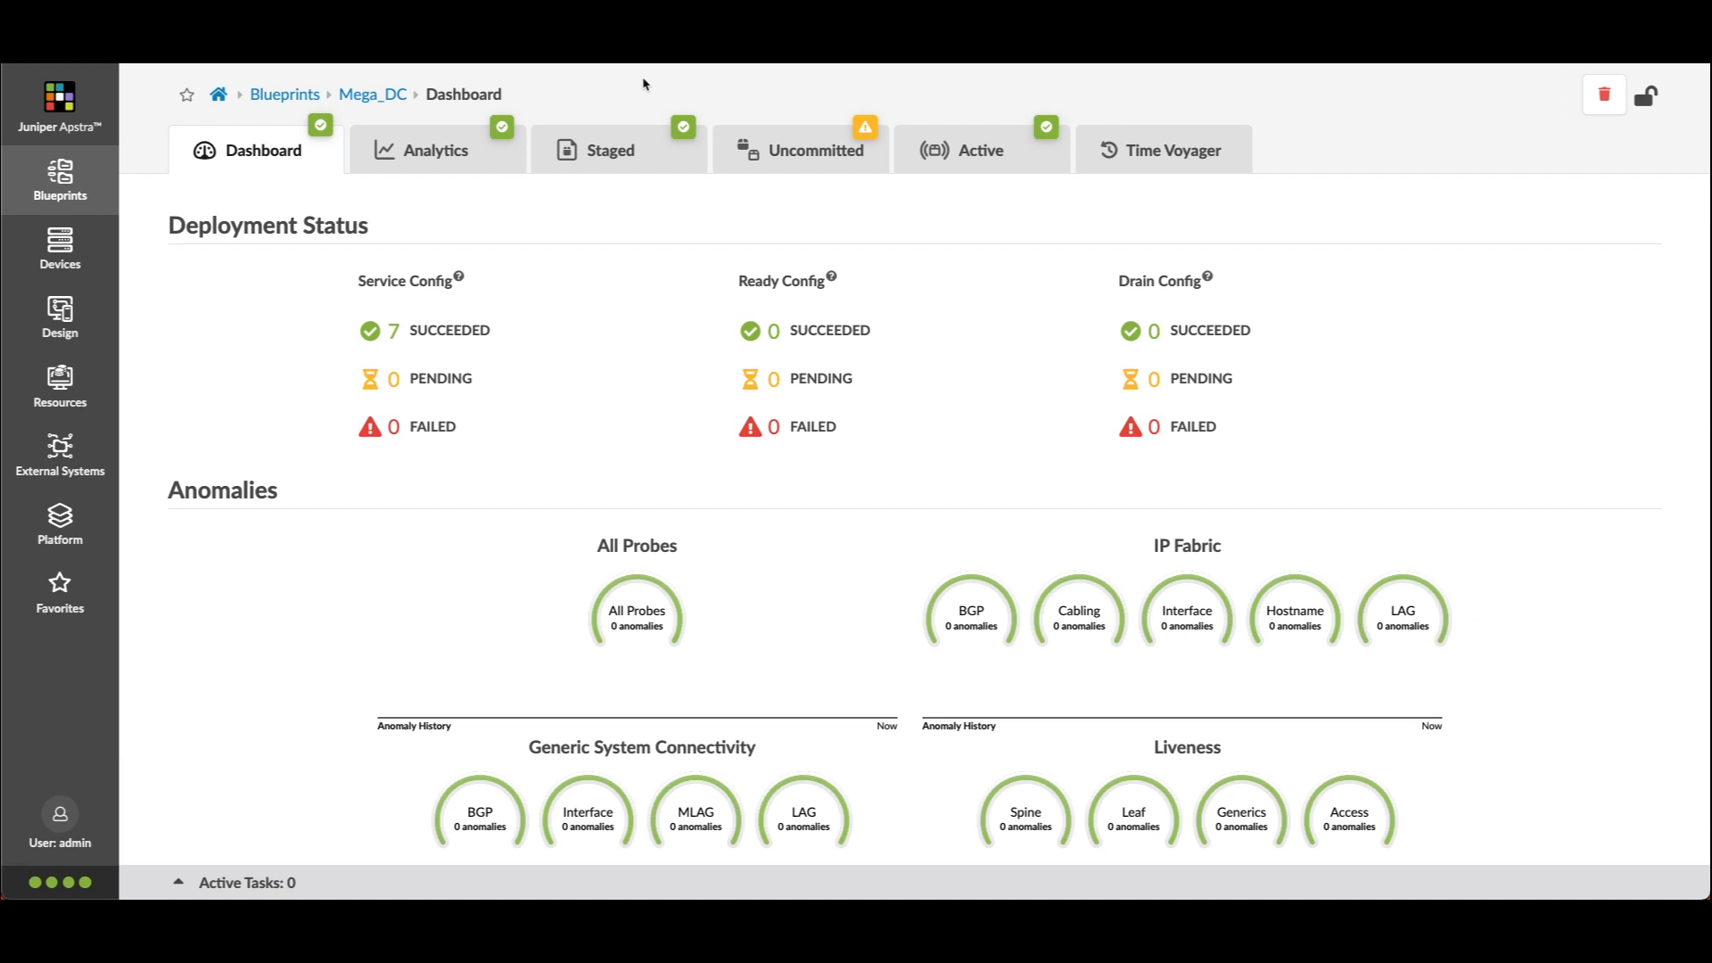
Switch the Mega_DC blueprint from its dashboard to the Staged physical topology.
click(609, 150)
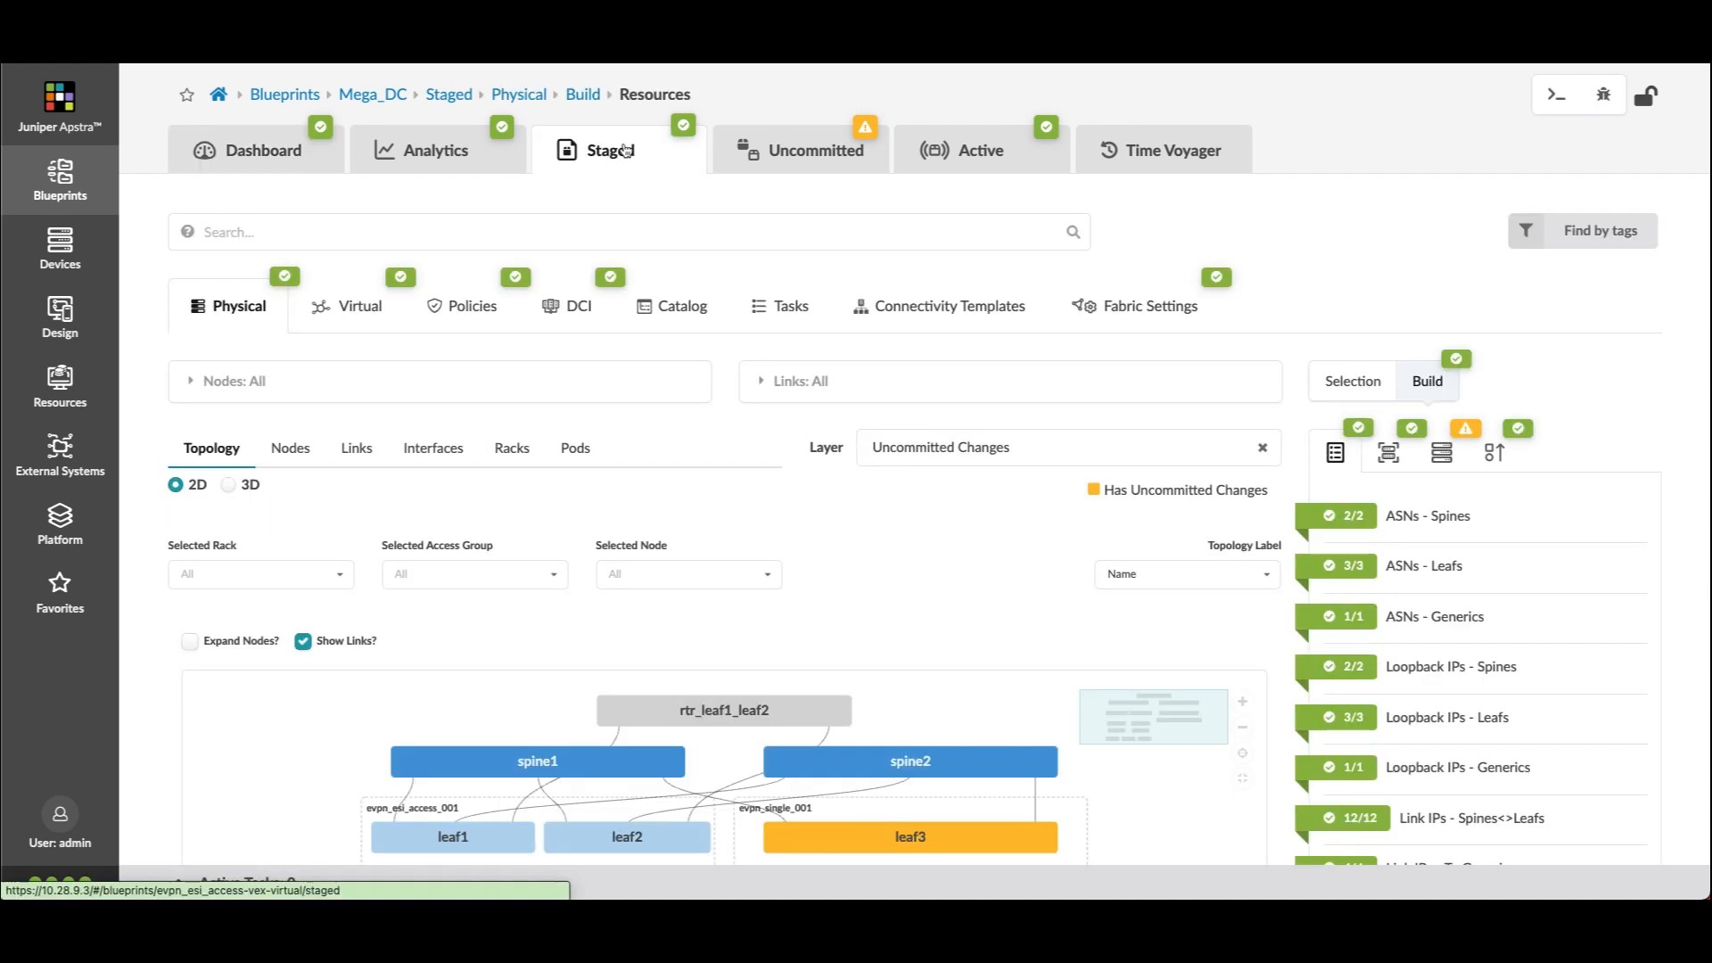
Show the staged Virtual Networks list (504 networks) and go to its Statistics view.
click(347, 306)
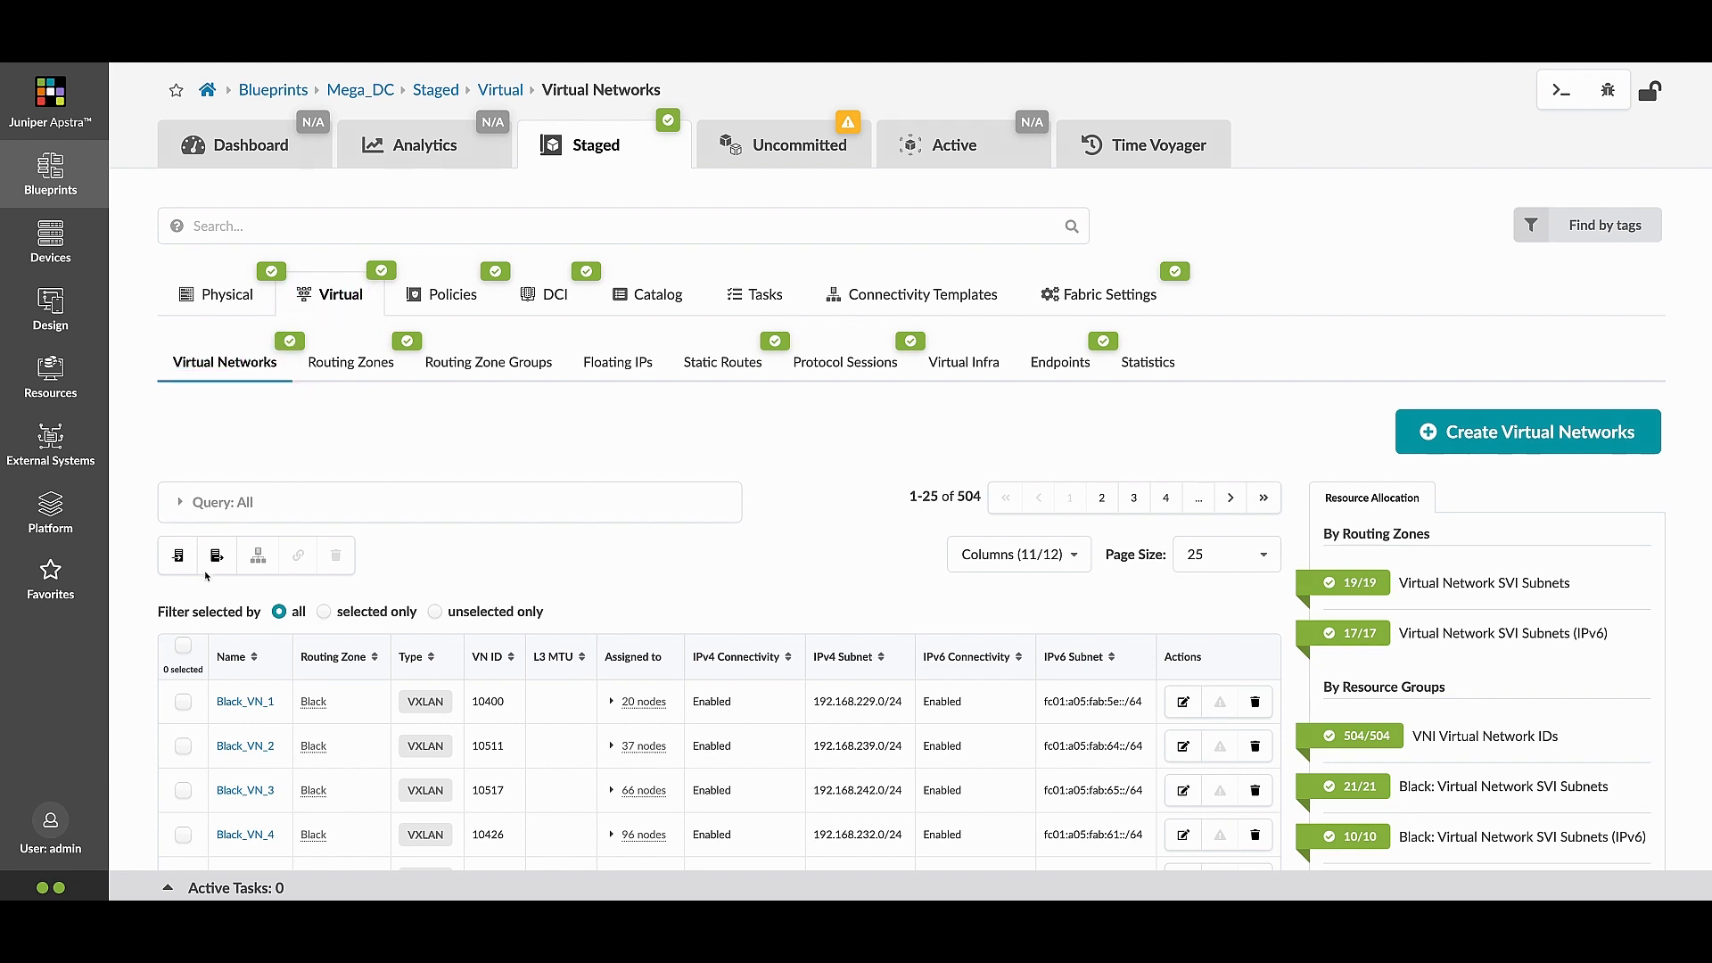
mouse_move(955, 487)
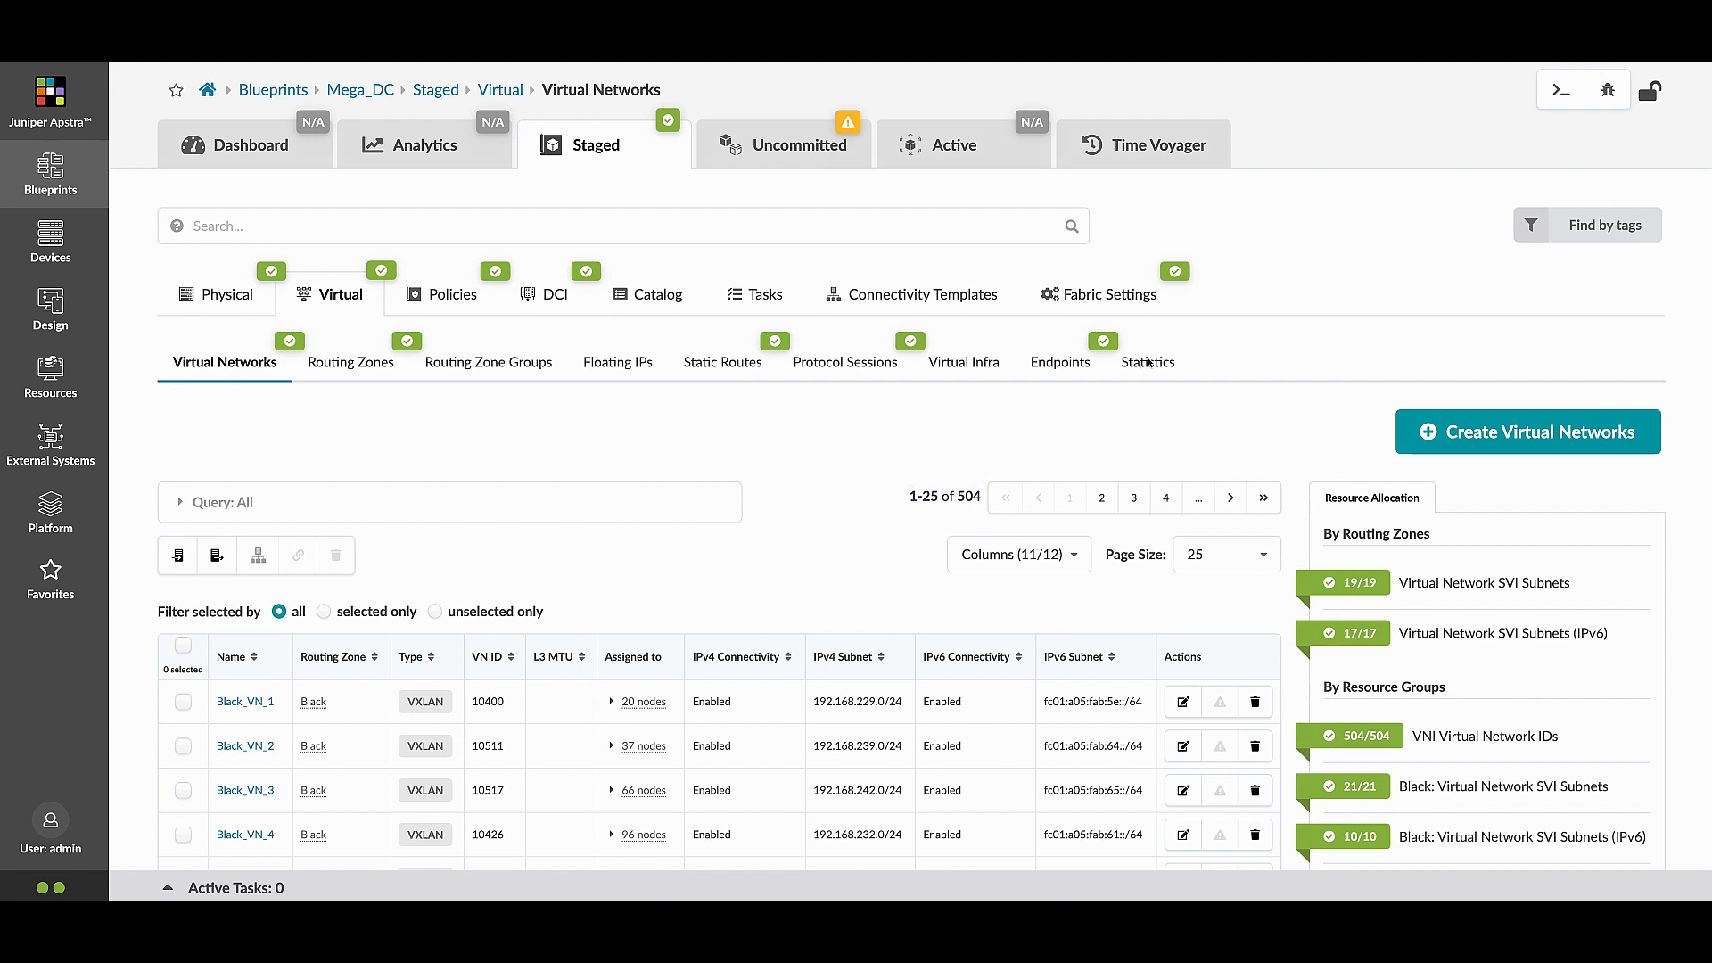
click(1145, 361)
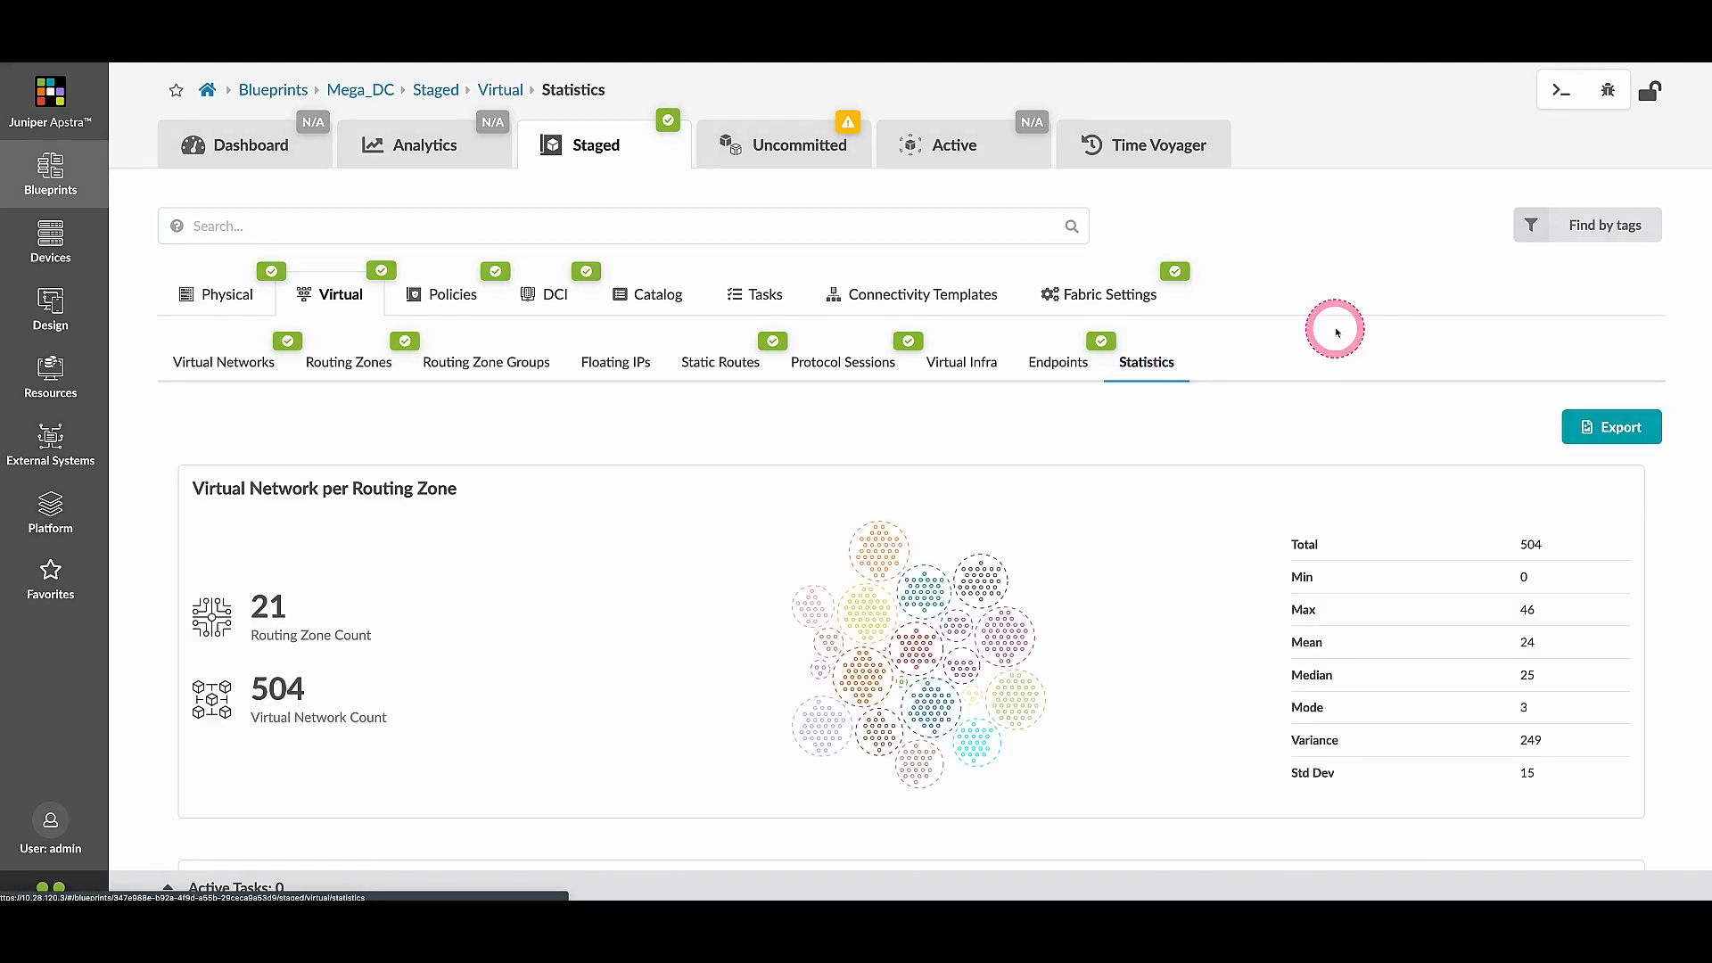
mouse_move(1334, 460)
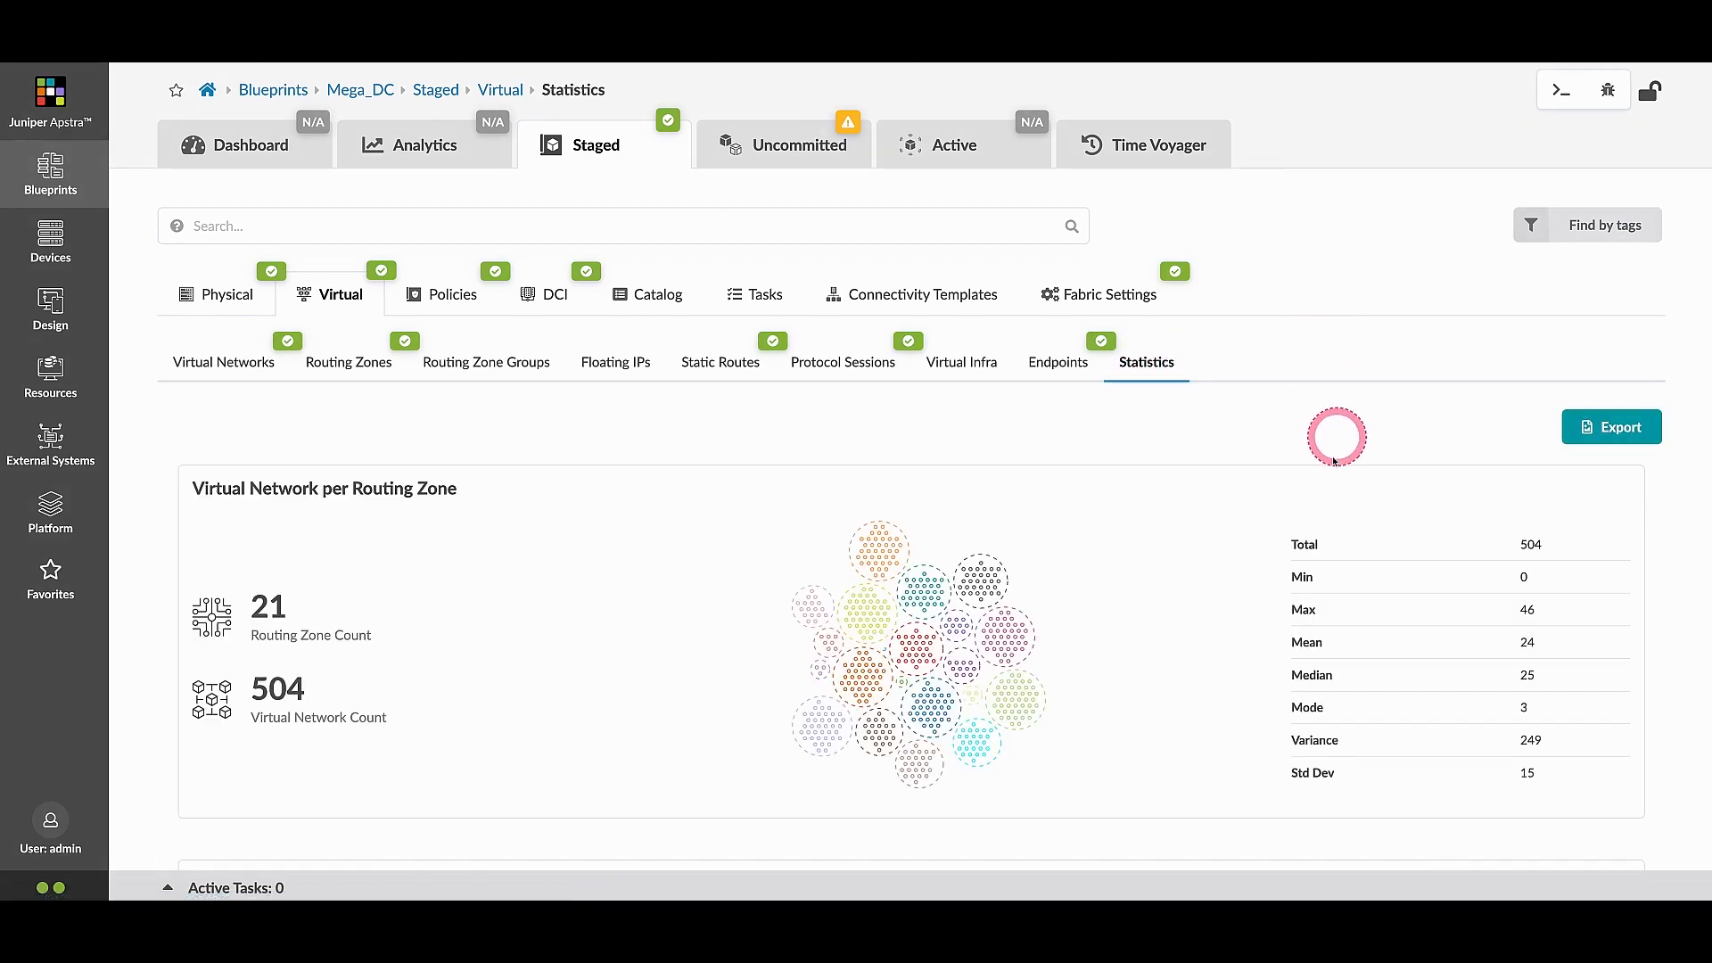
Scroll past the routing-zone bubble chart to the virtual network instance histograms (71,822 instances).
scroll(down, 3)
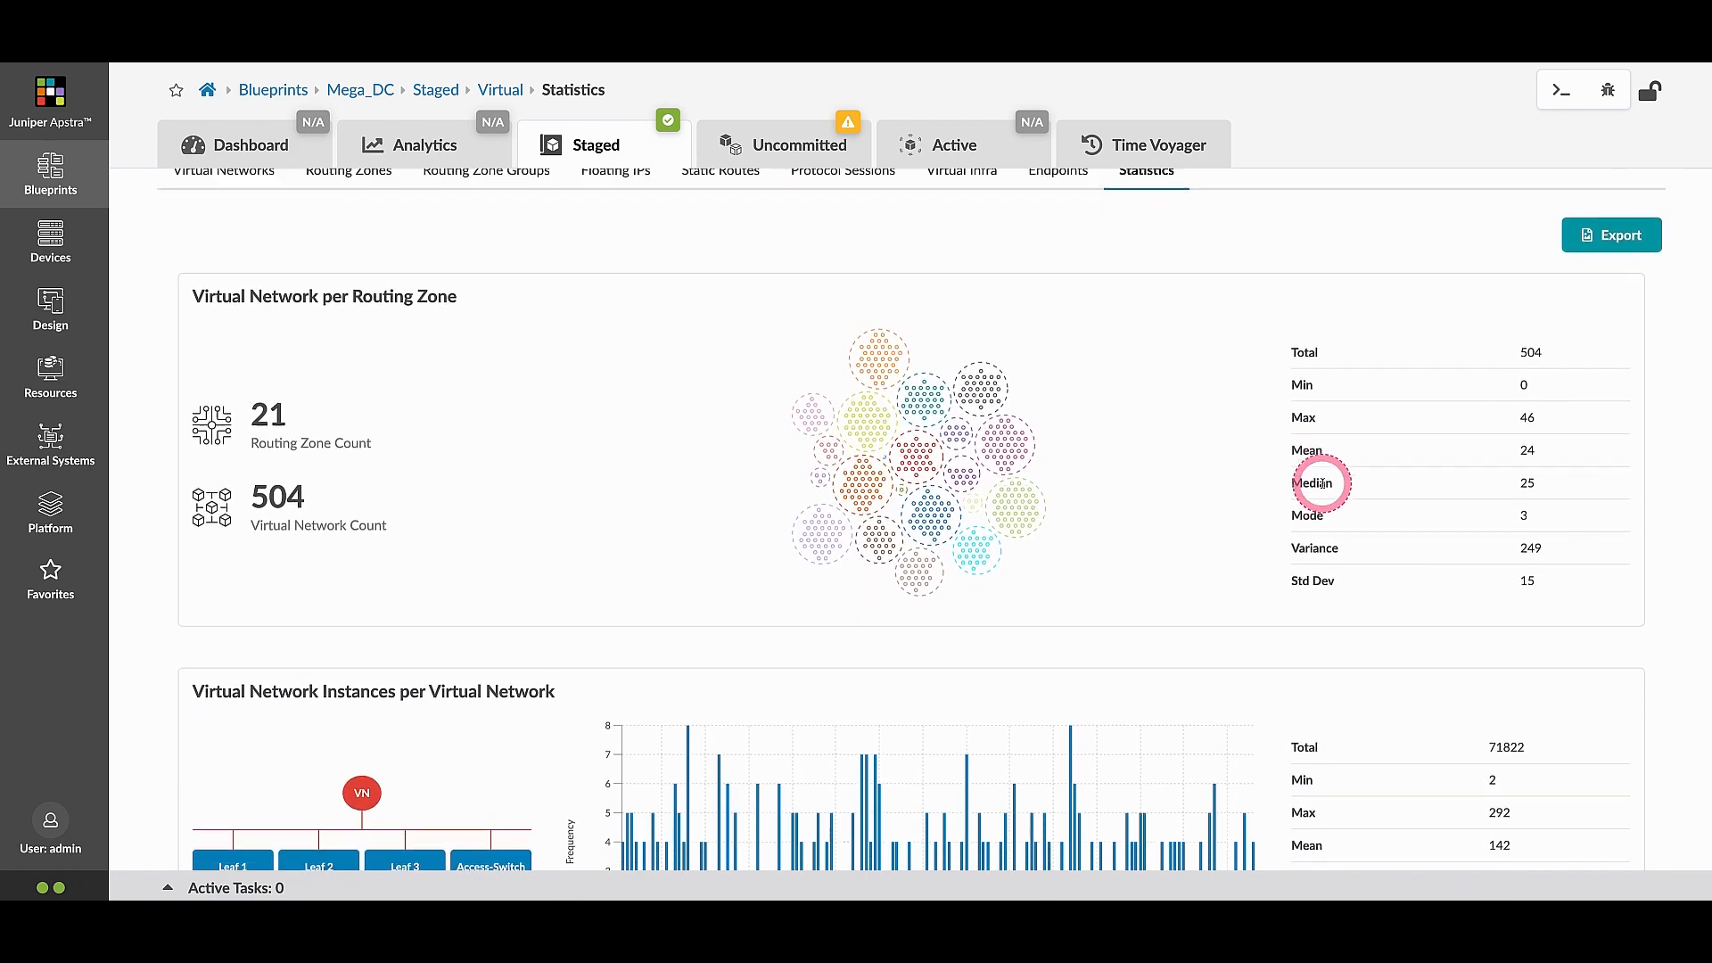
scroll(down, 3)
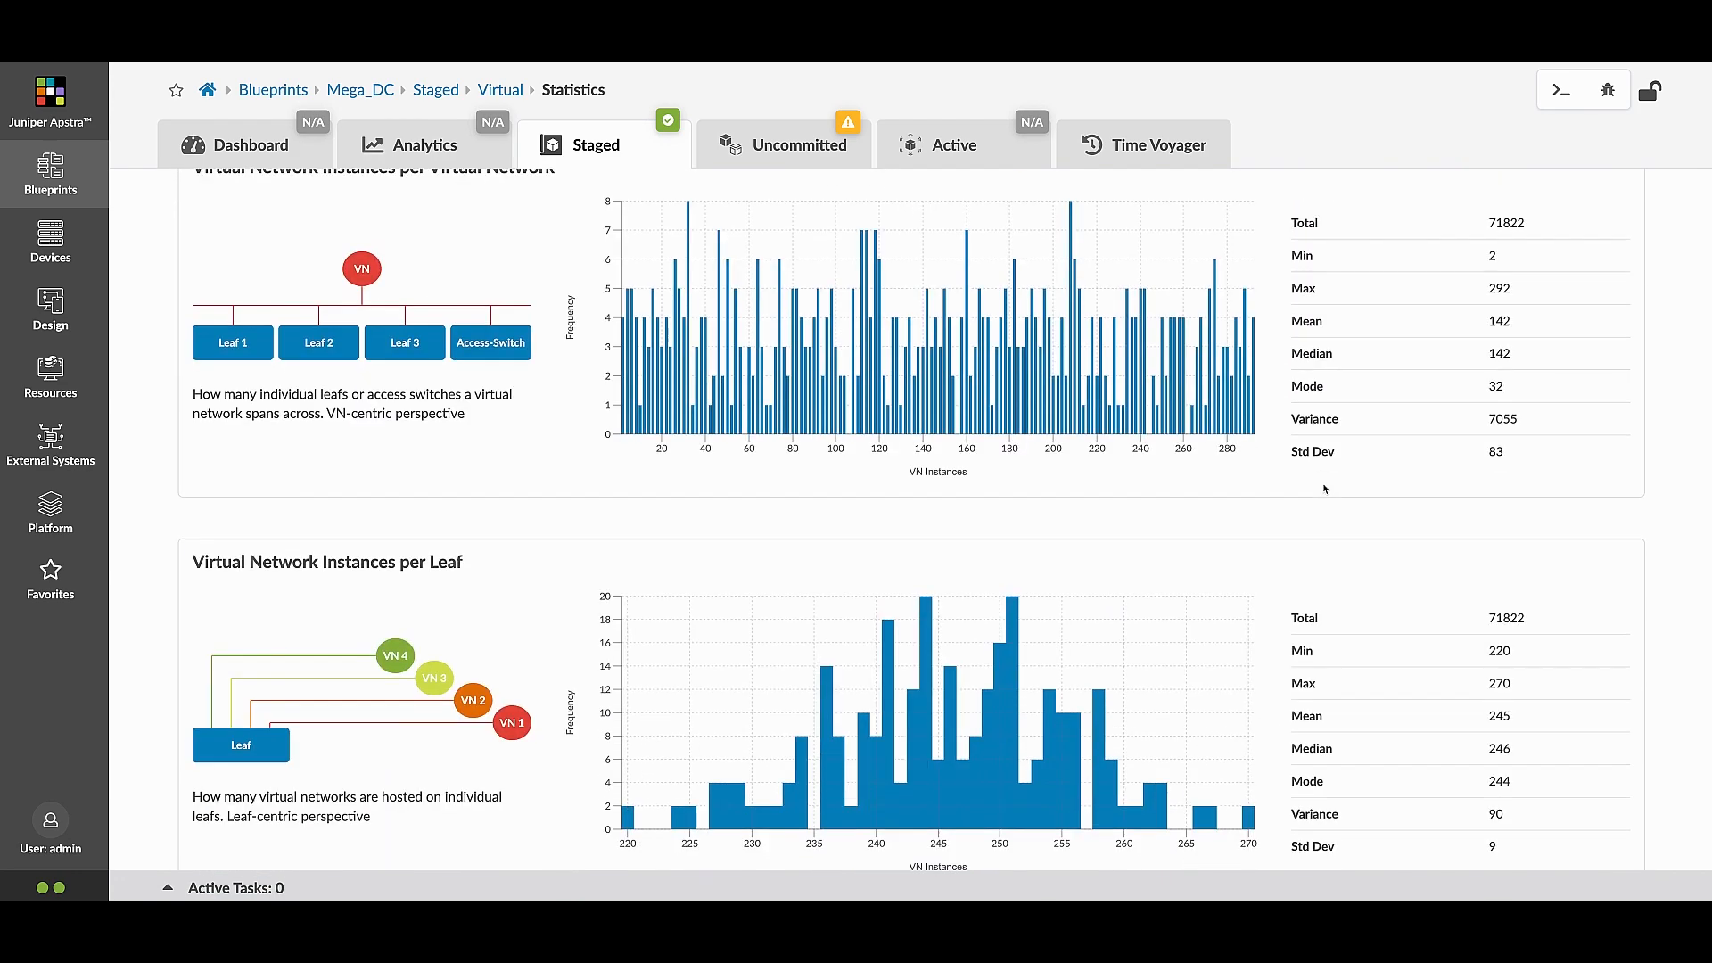